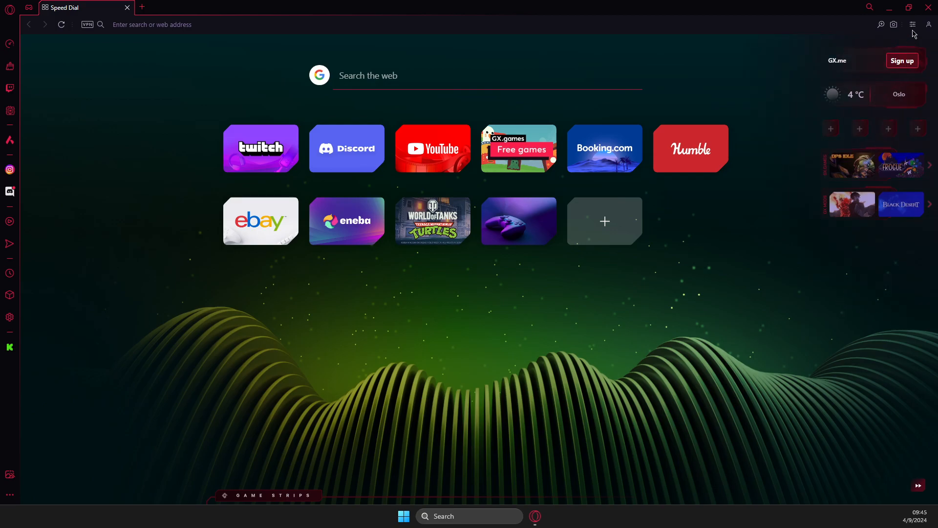
pyautogui.moveTo(912, 25)
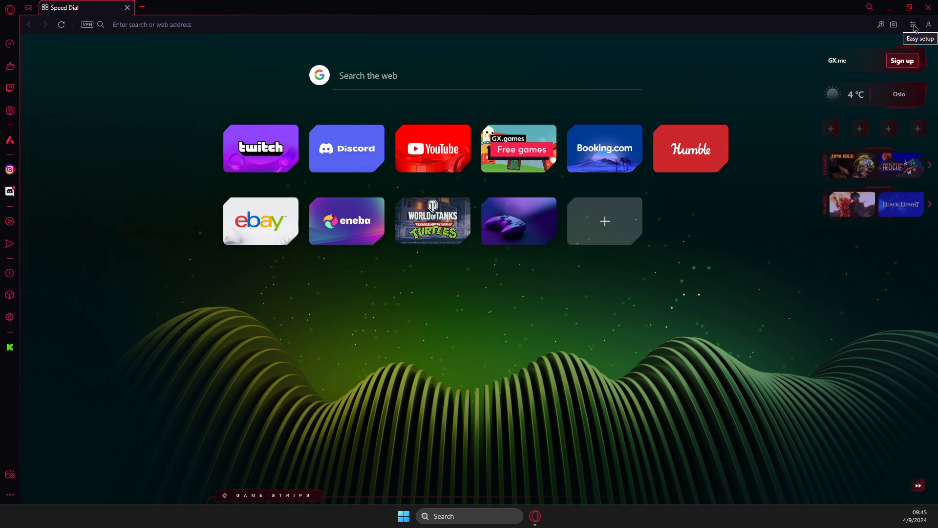
# - Reach the full browser Settings page via the Easy setup panel's 'Go to full browser settings' link
pyautogui.click(929, 25)
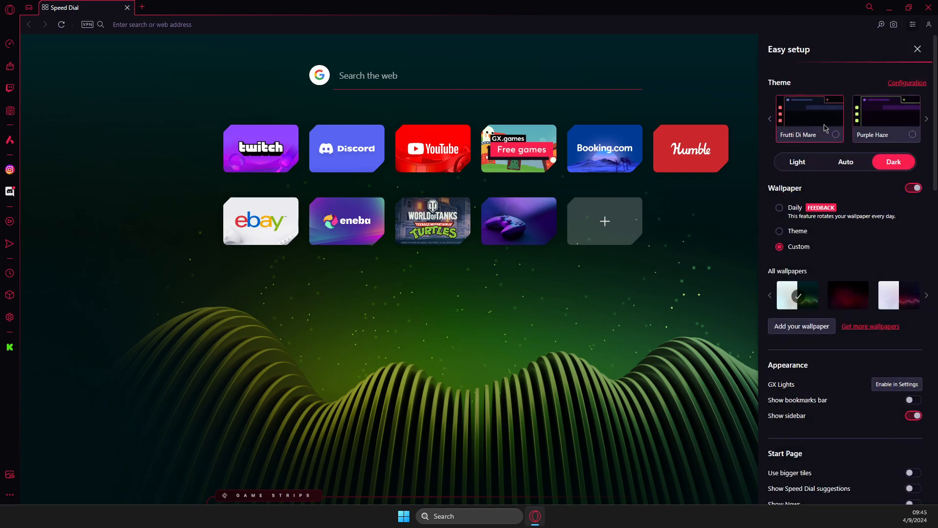
pyautogui.scroll(-3)
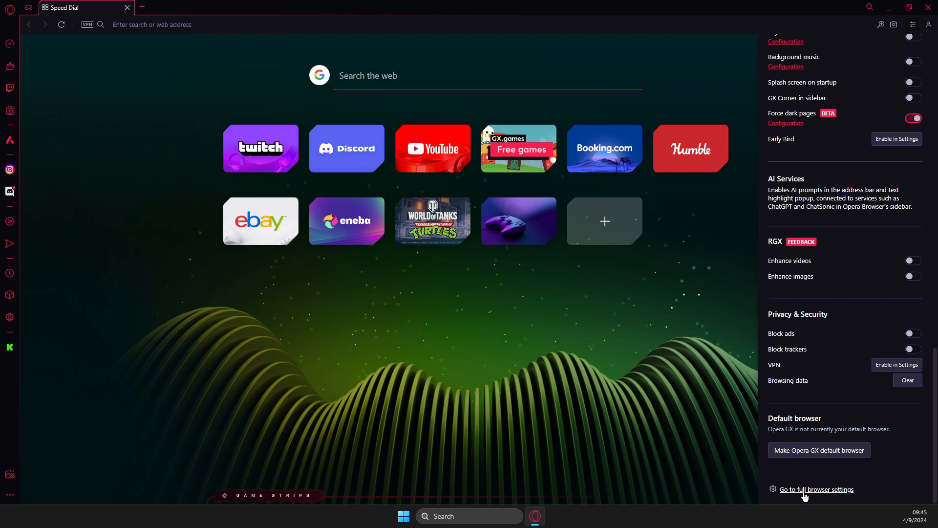
pyautogui.click(817, 489)
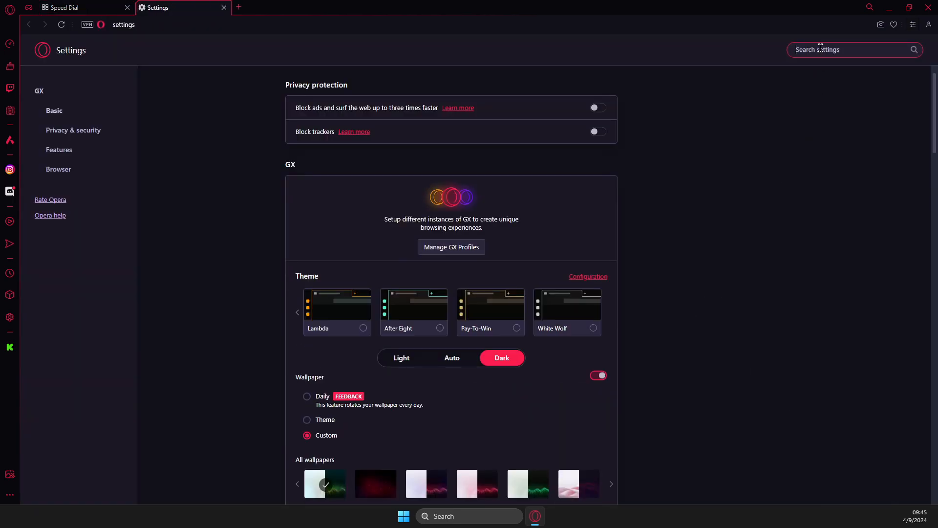
# - Search the settings for 'cache' to surface the Clear browsing data entry under Privacy and security
pyautogui.write('cache')
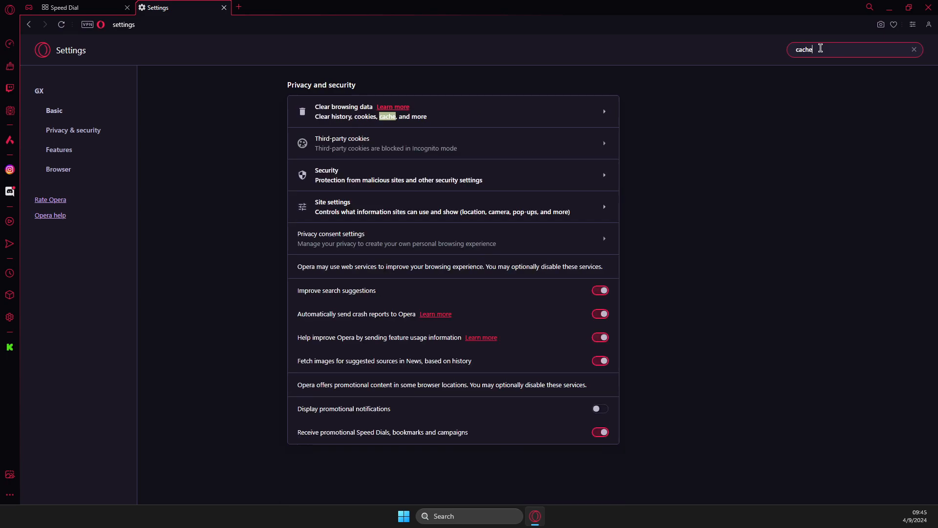
pyautogui.scroll(-3)
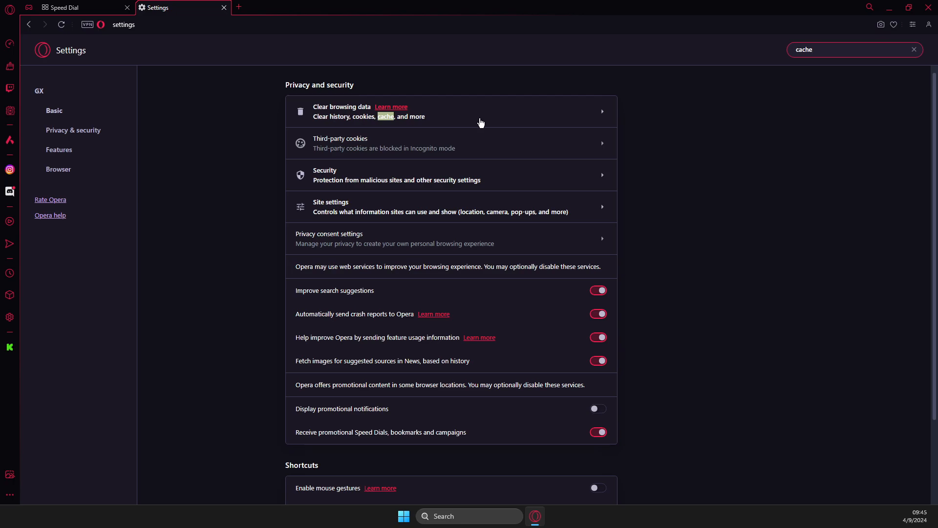
# - Bring up Clear browsing data with All time range, then show its Advanced list of data types
pyautogui.click(451, 111)
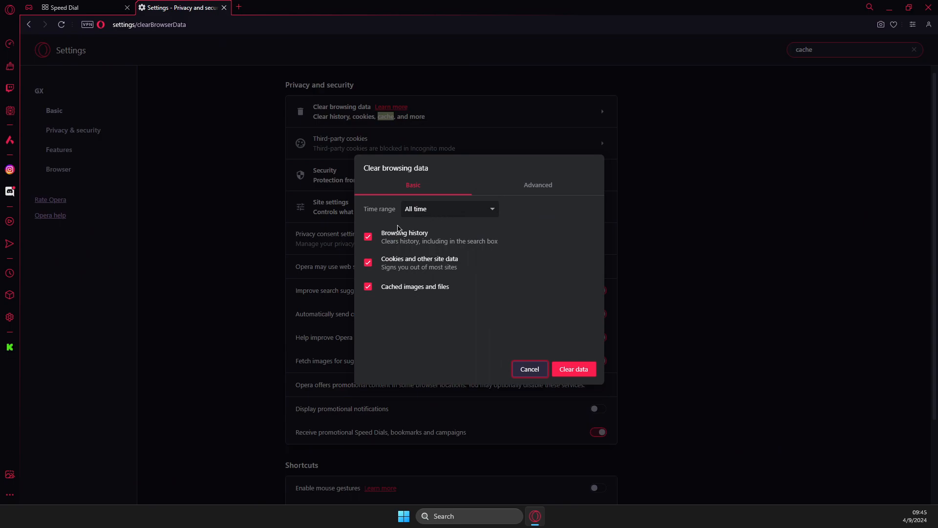
pyautogui.moveTo(392, 271)
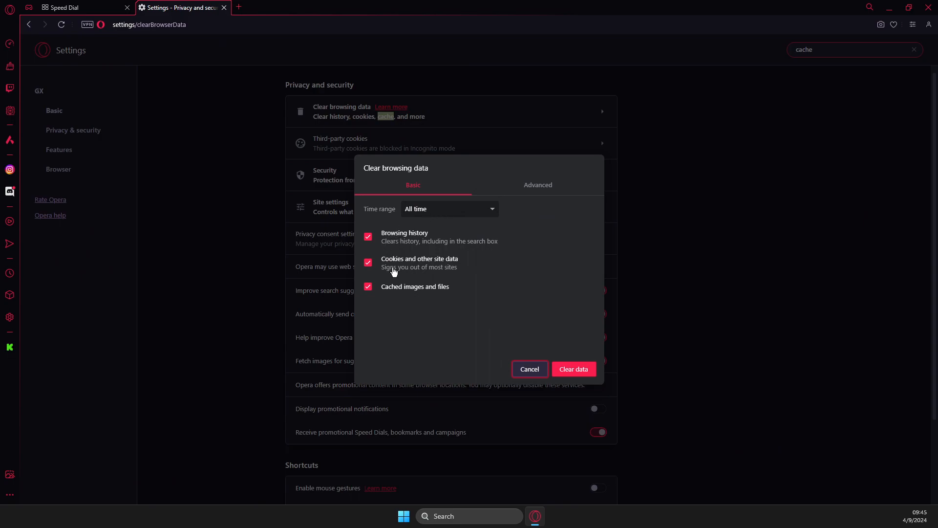
pyautogui.moveTo(461, 276)
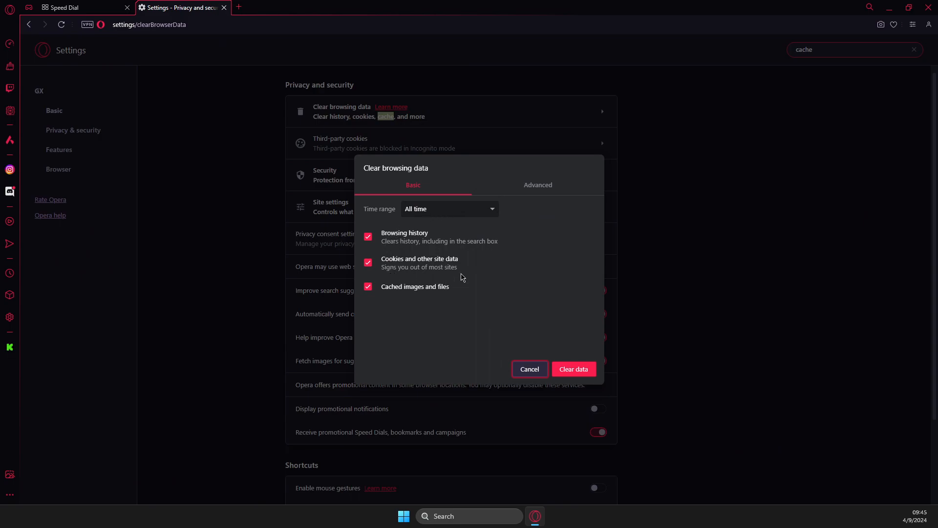
pyautogui.click(536, 185)
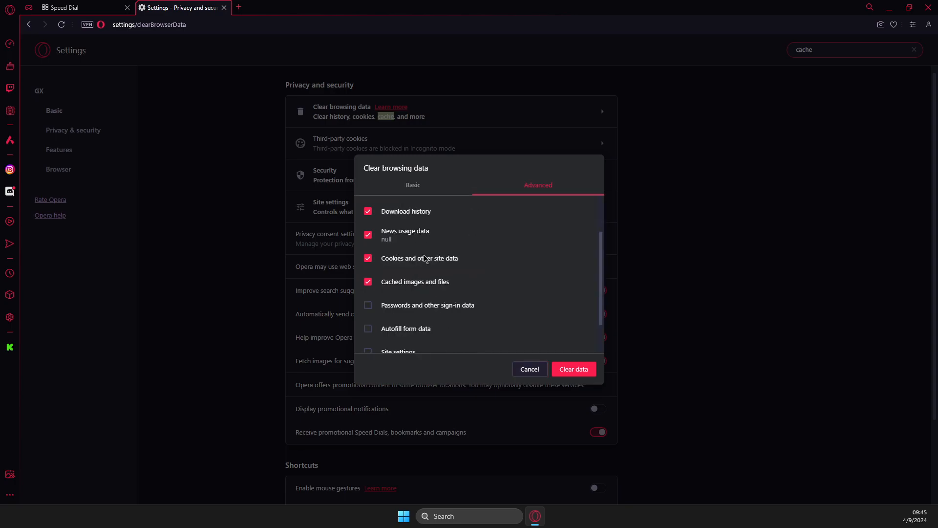